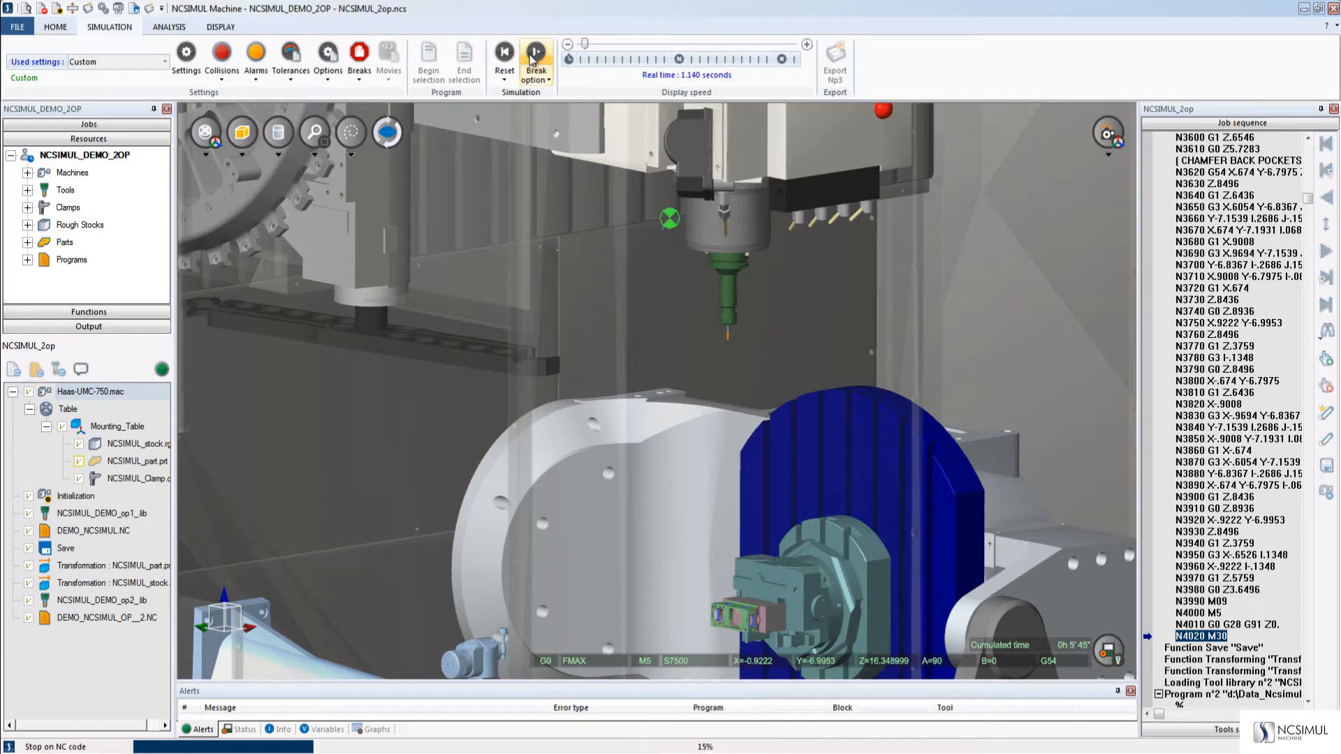
- Start playback of the two-operation job and raise the display speed above real time
click(534, 56)
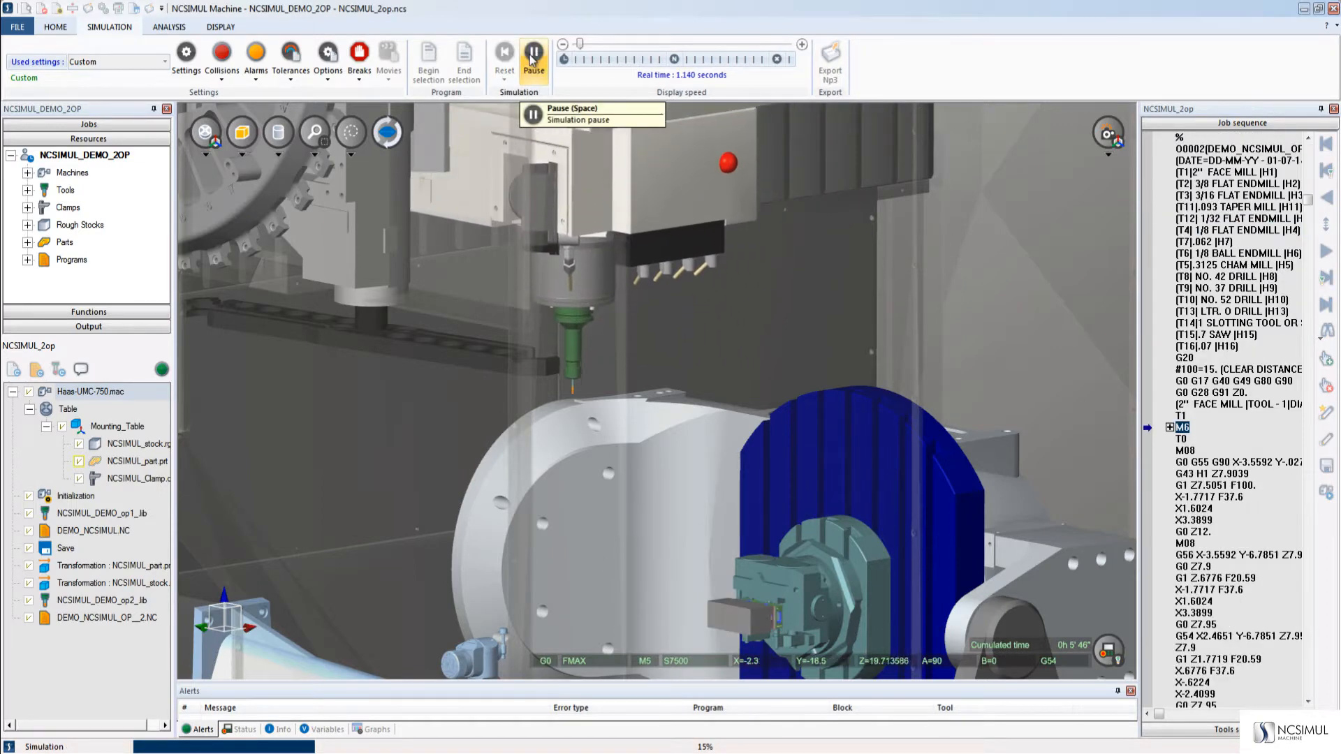
click(534, 58)
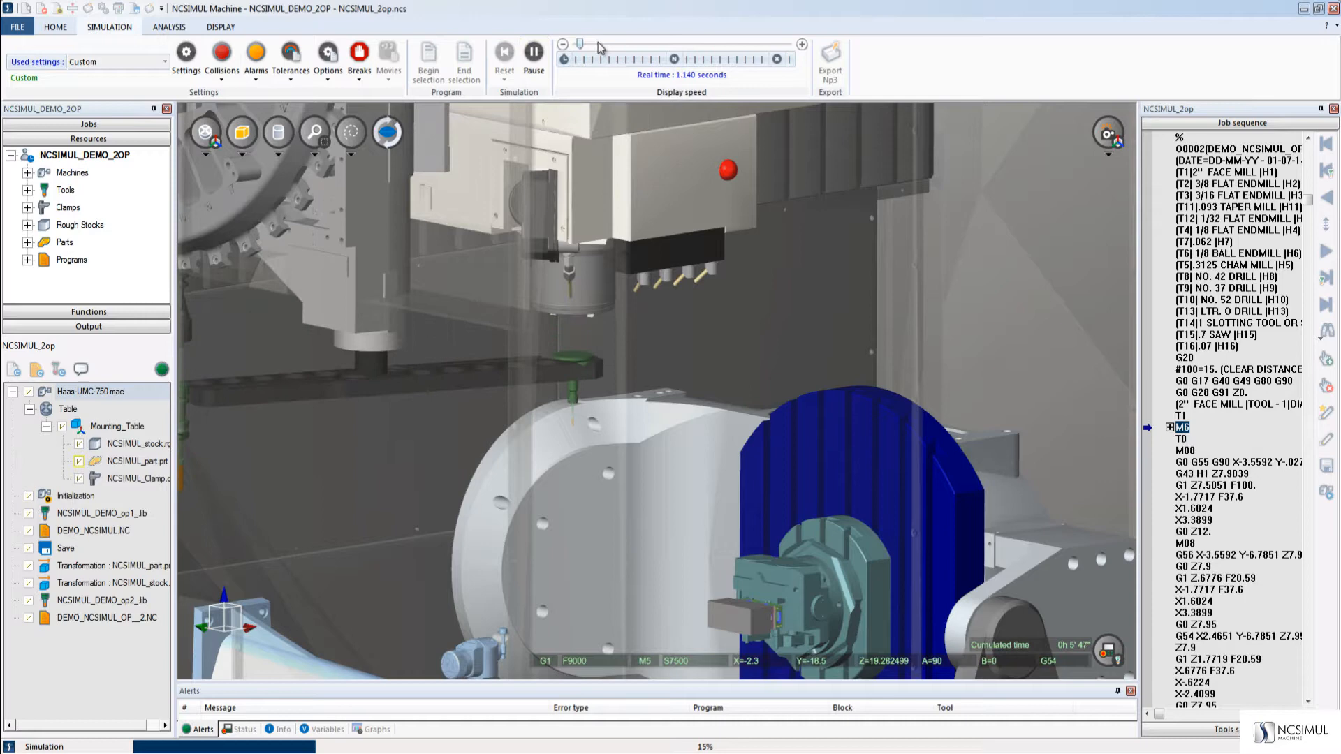
click(533, 56)
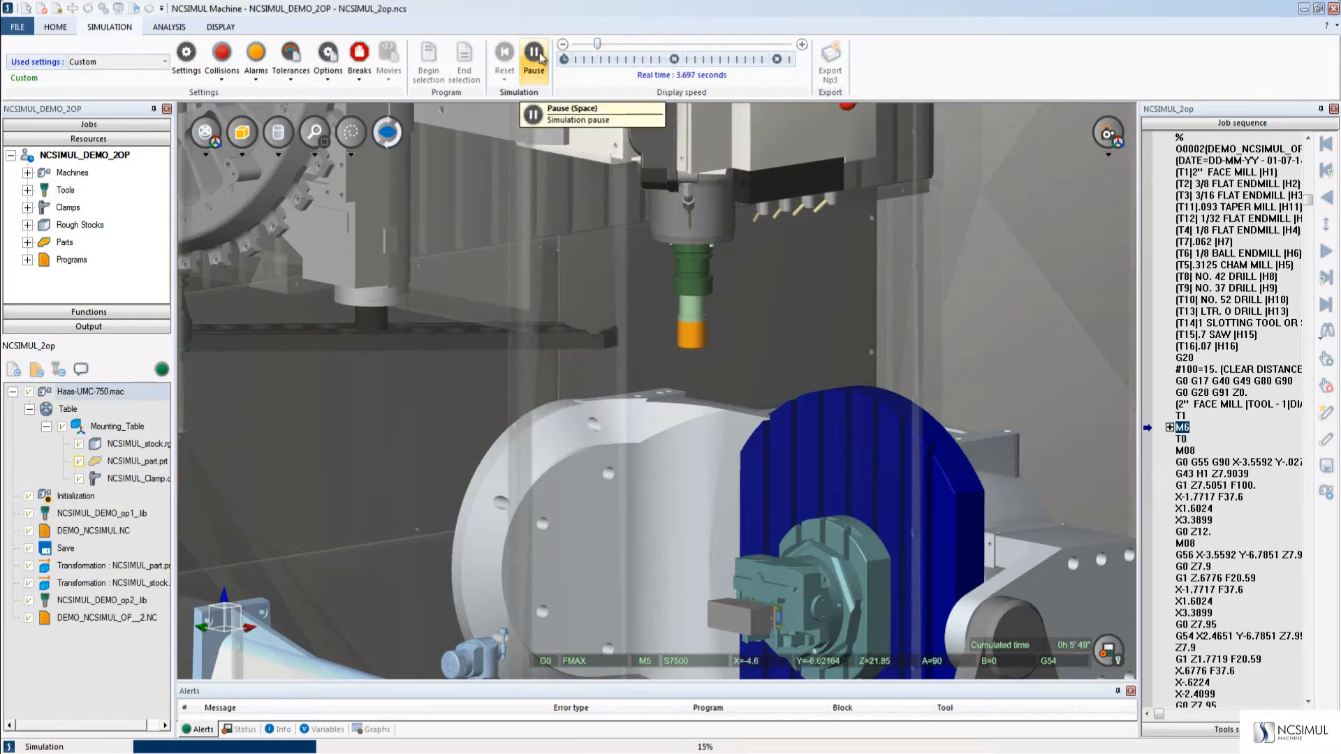
click(533, 60)
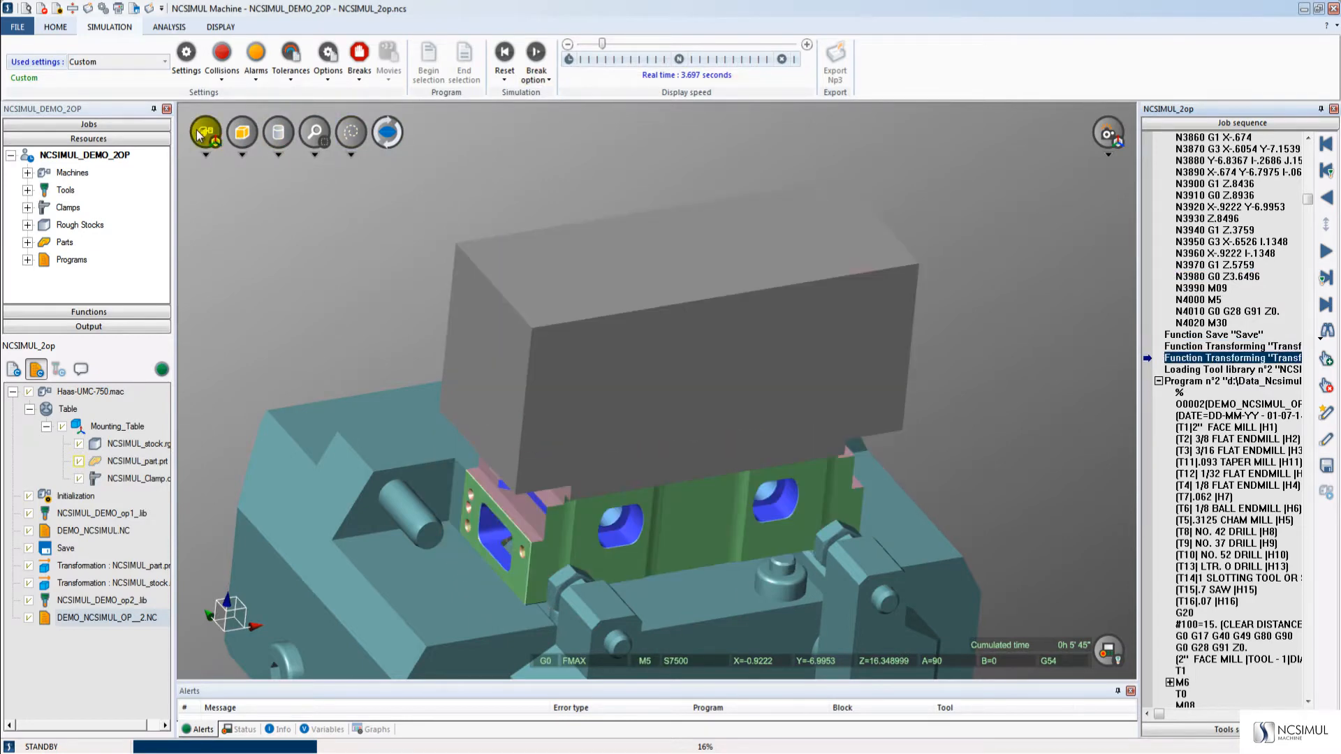
- Resume playback at the higher speed until the second operation reaches about 98%
click(503, 52)
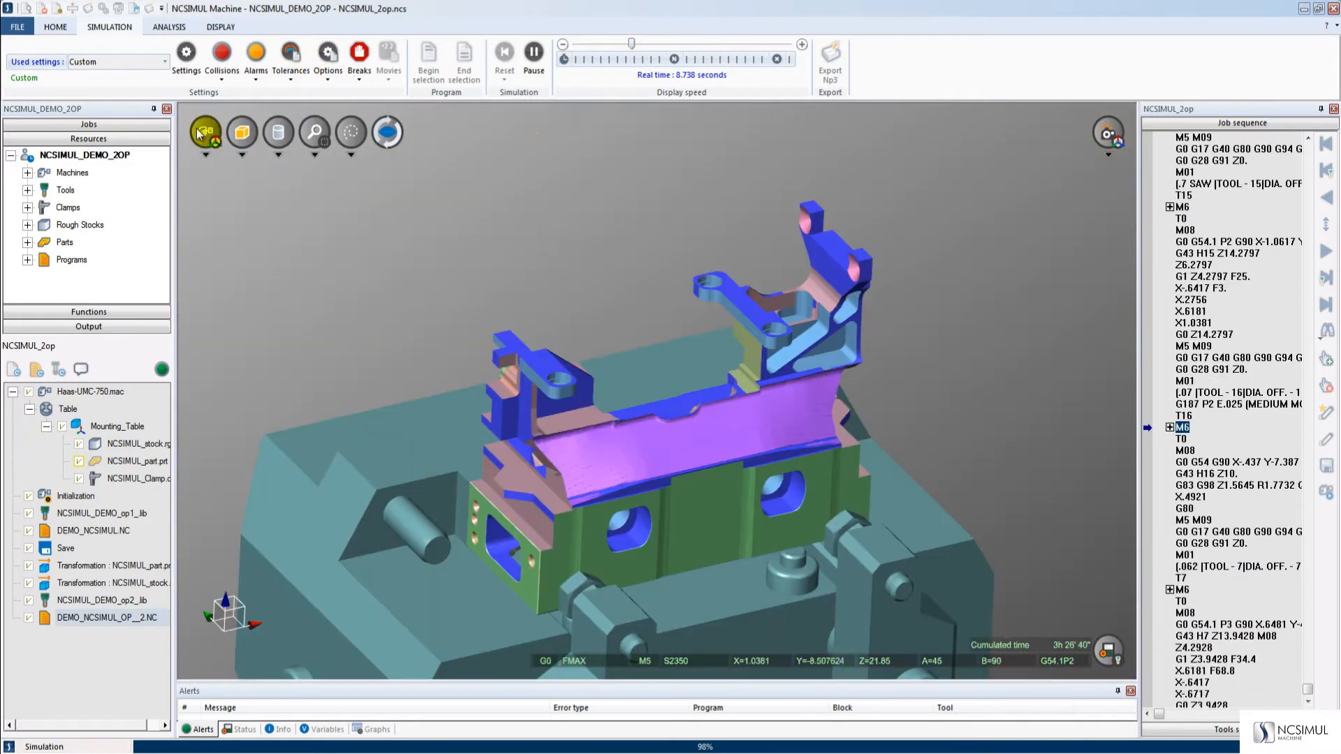
- Run the simulation through to End of simulation for the fully machined part
click(533, 53)
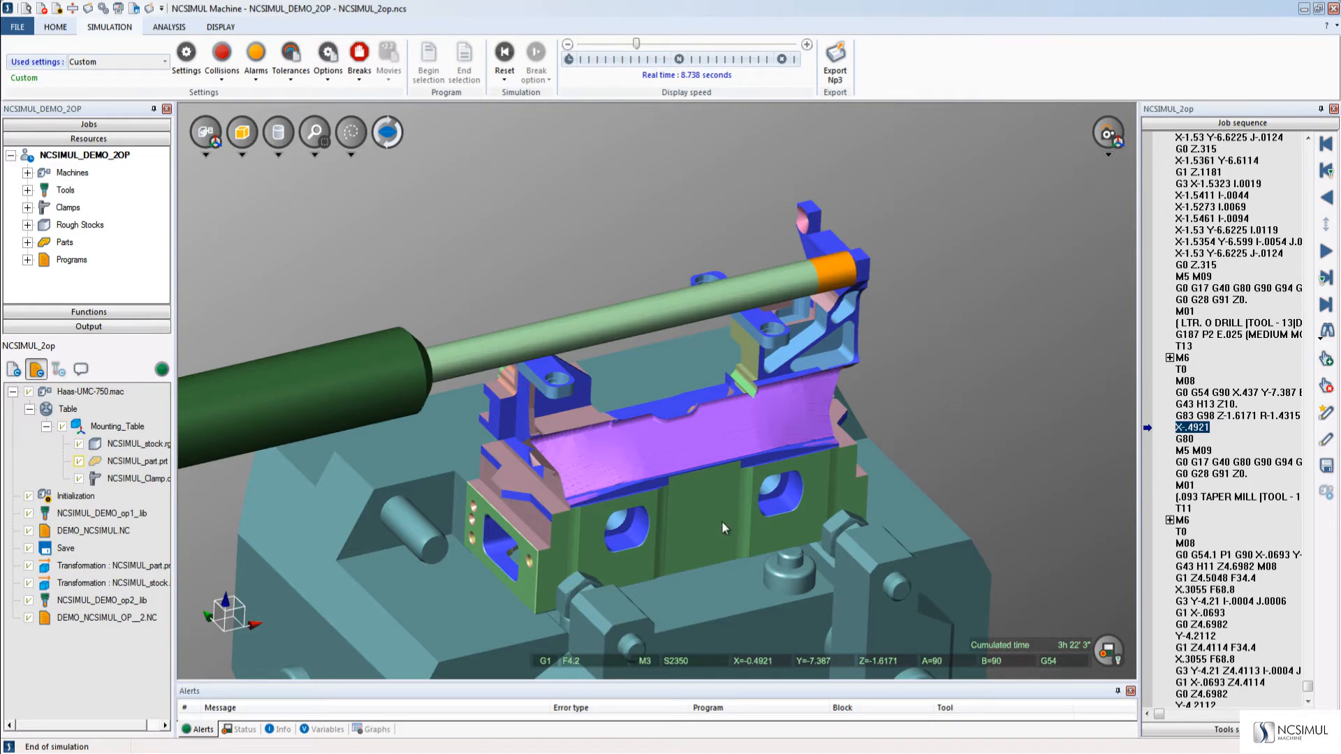
mouse_move(534, 573)
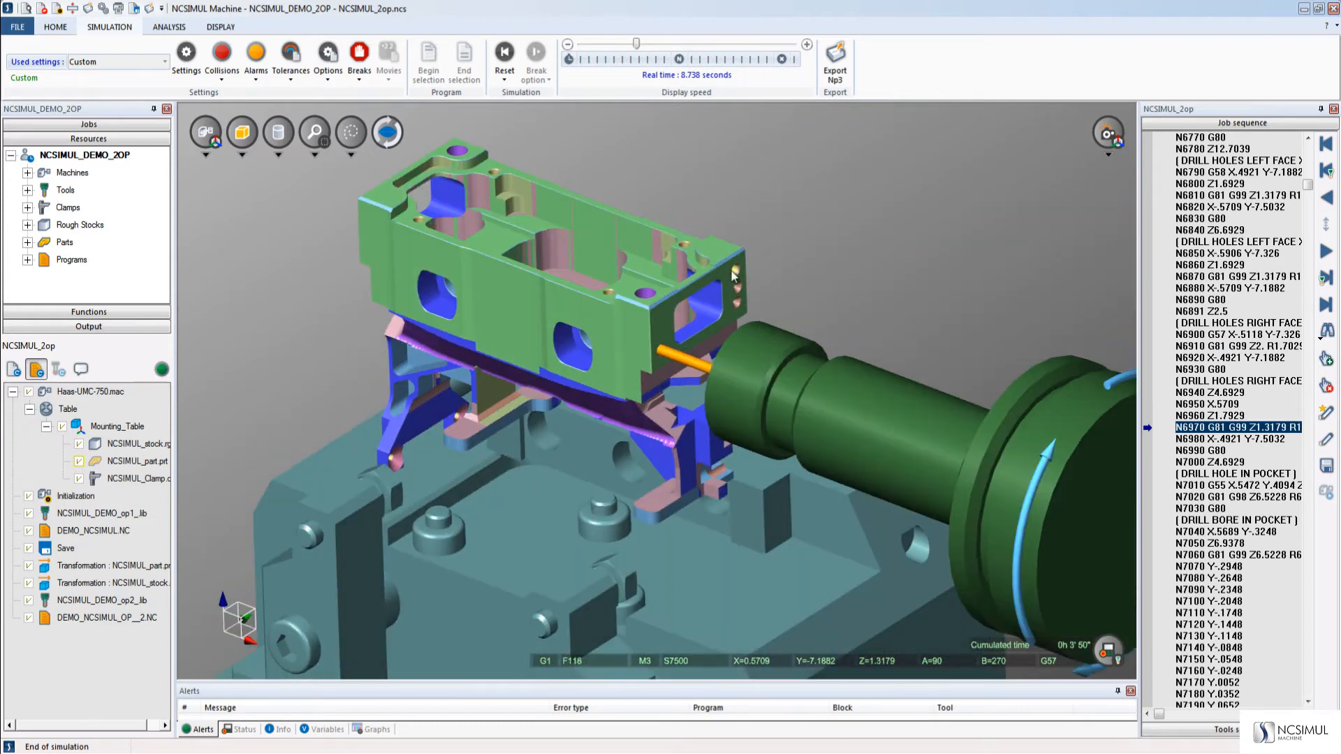
- Switch the viewer to full machine display around the finished part and tilted fixture
click(1327, 251)
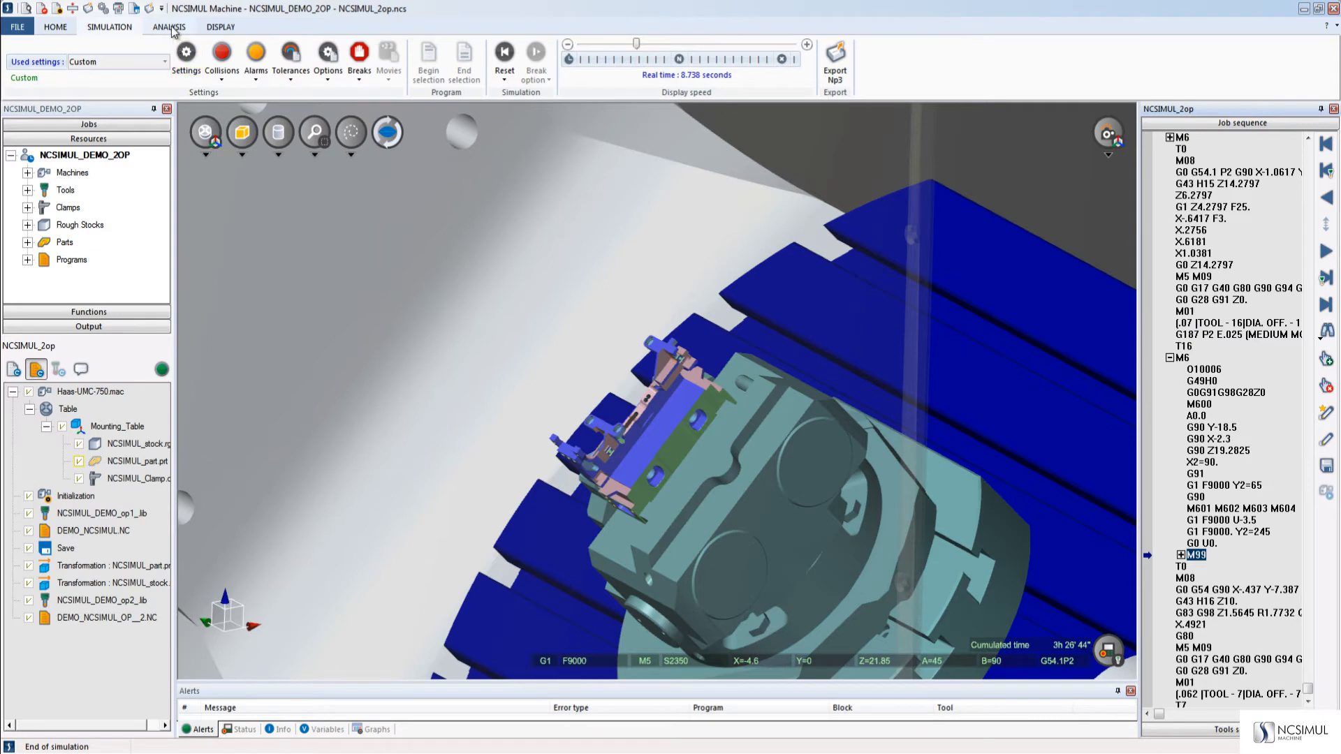
- Run Comparison from the ANALYSIS tab to check the machined stock against the target part
click(168, 26)
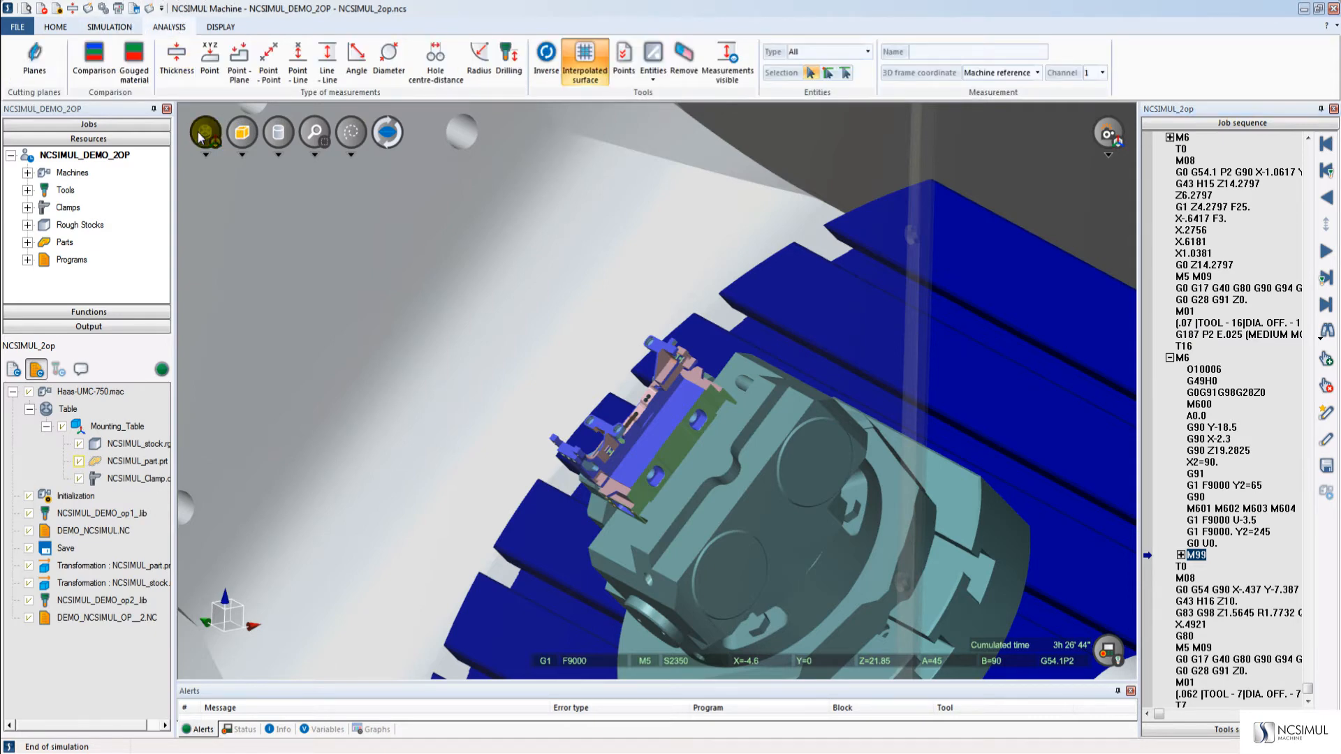
click(93, 60)
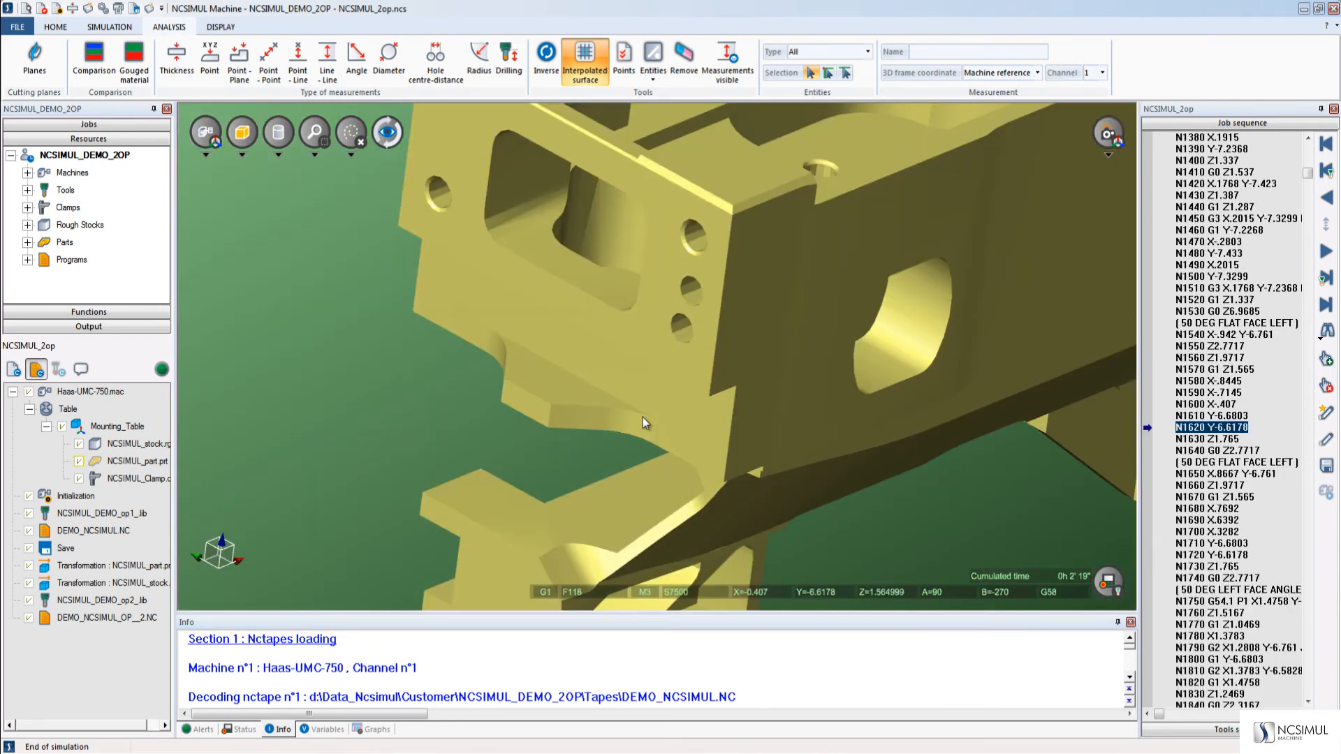
mouse_move(408, 156)
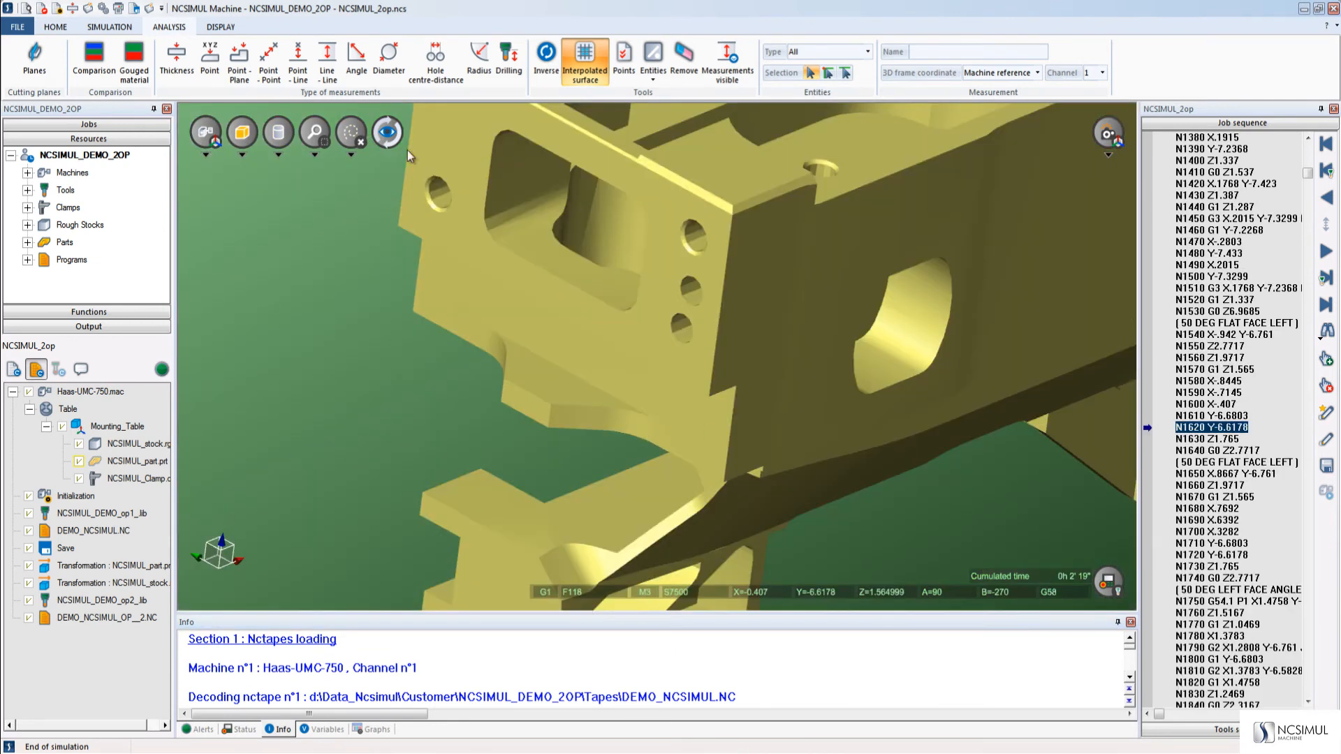